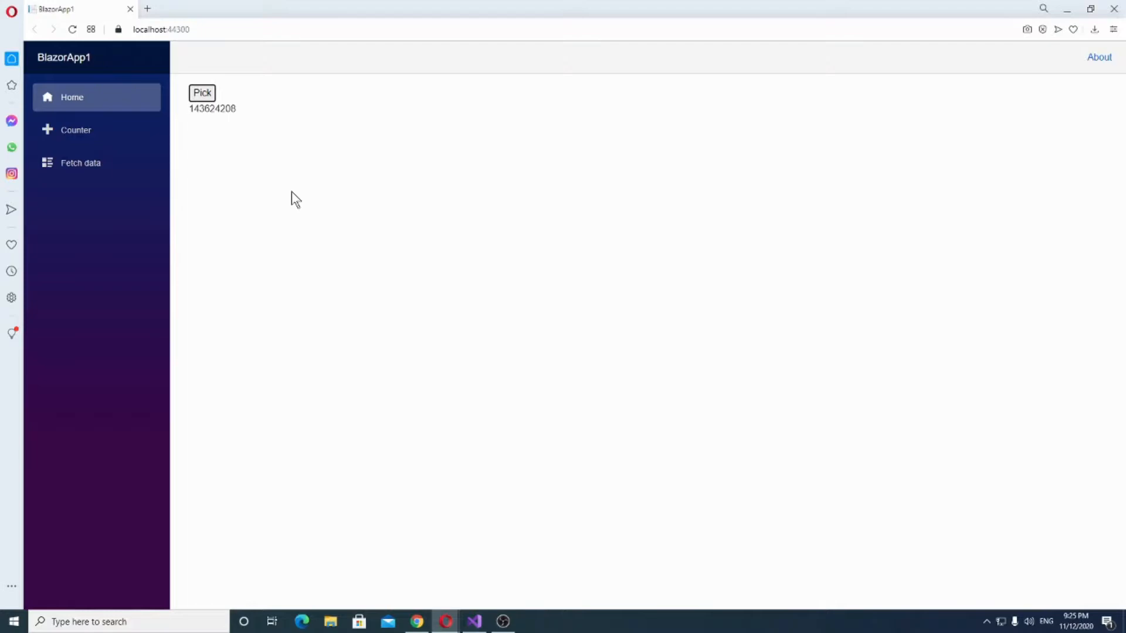
pyautogui.moveTo(279, 196)
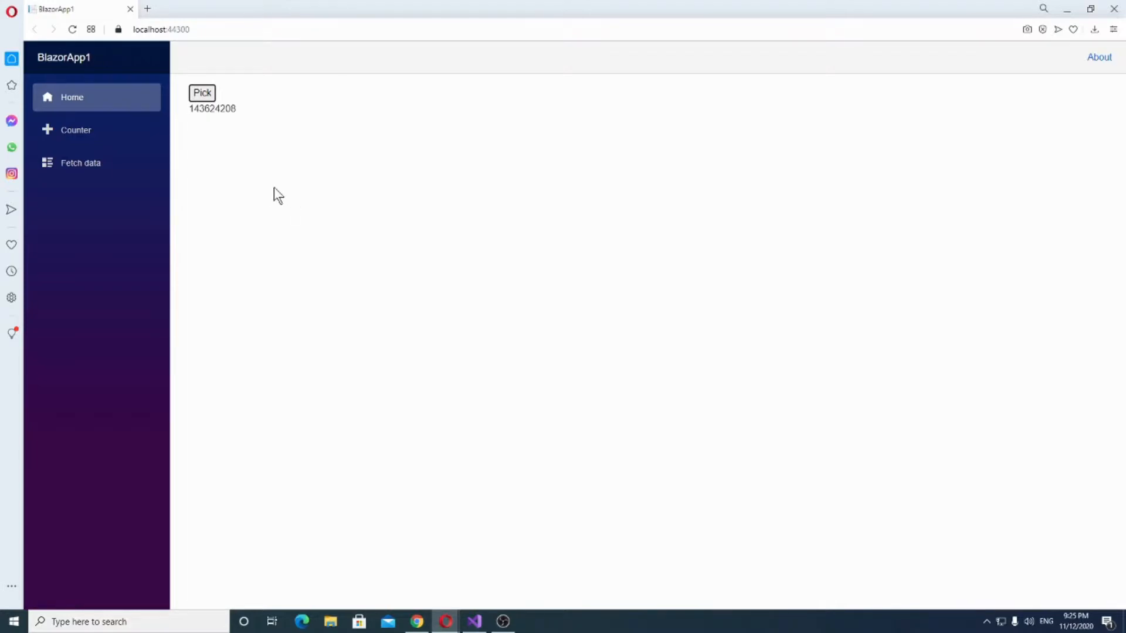
pyautogui.moveTo(248, 149)
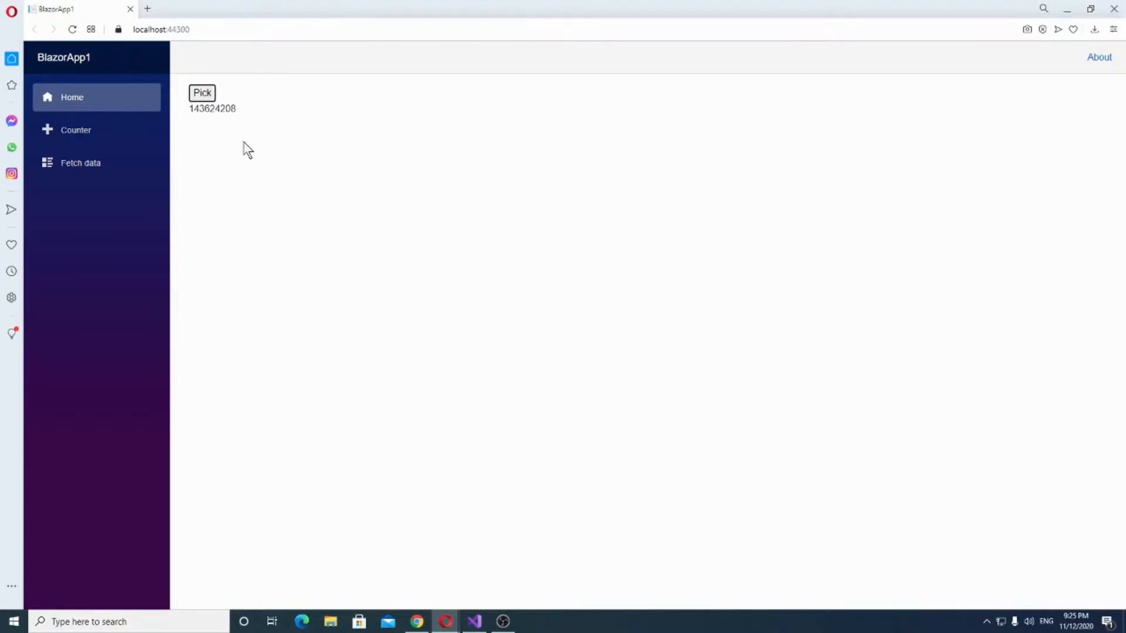
pyautogui.moveTo(213, 108)
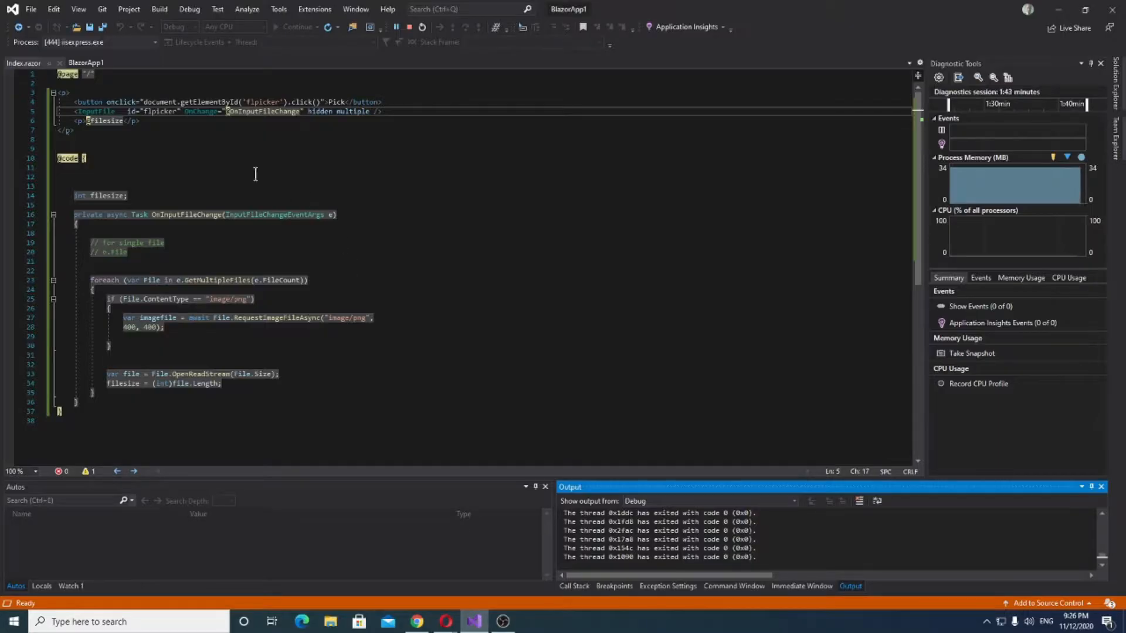
pyautogui.click(402, 27)
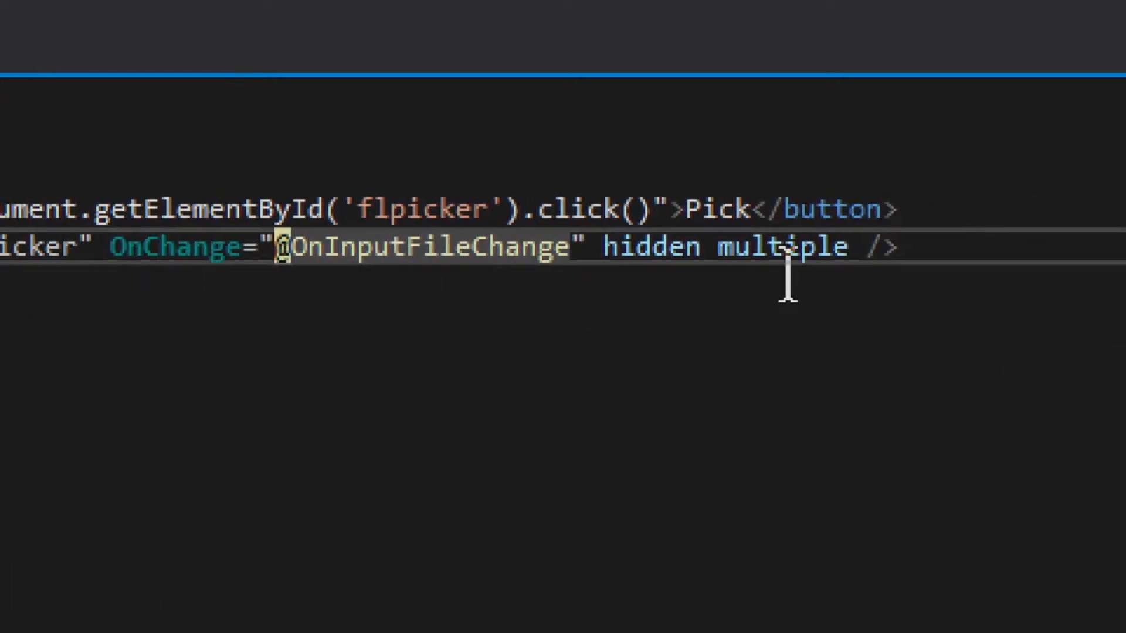
pyautogui.doubleClick(782, 246)
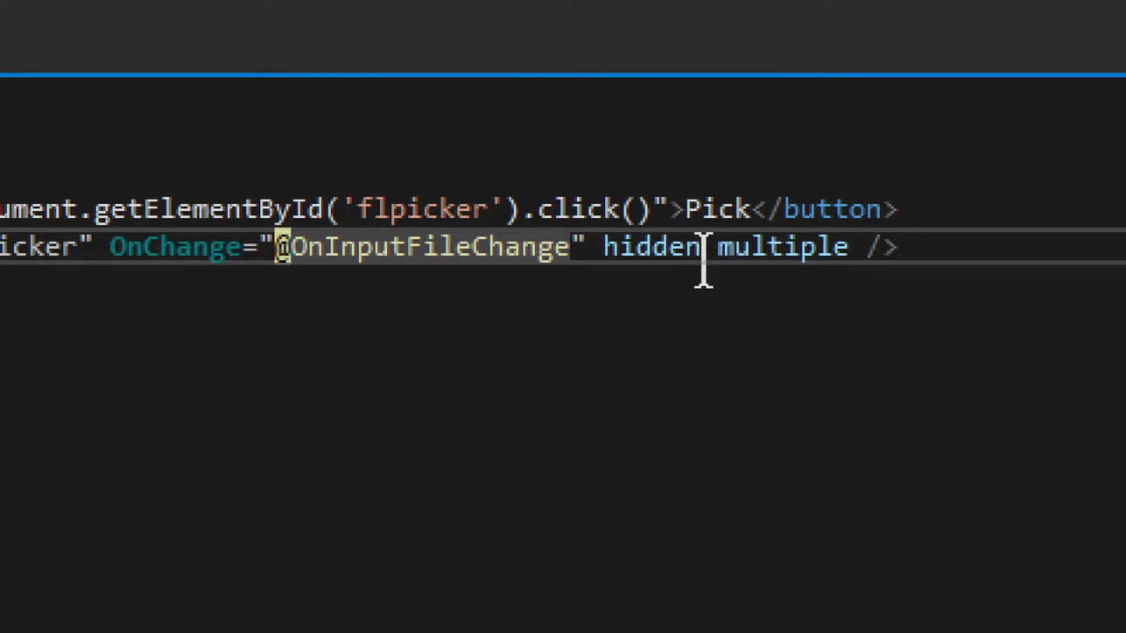
pyautogui.doubleClick(650, 246)
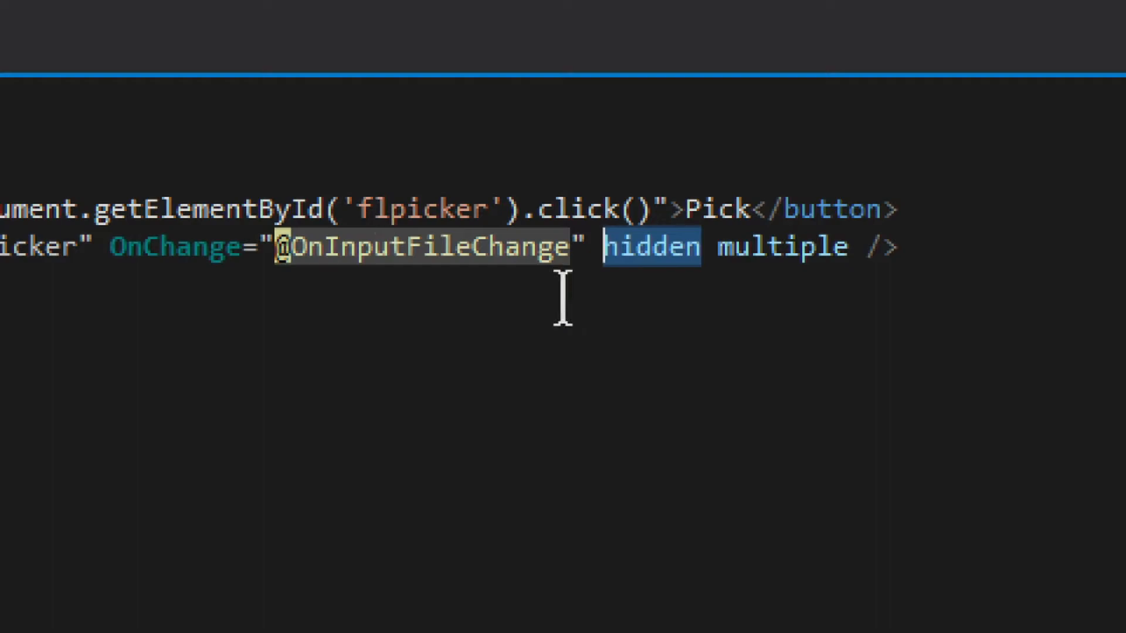
pyautogui.moveTo(639, 287)
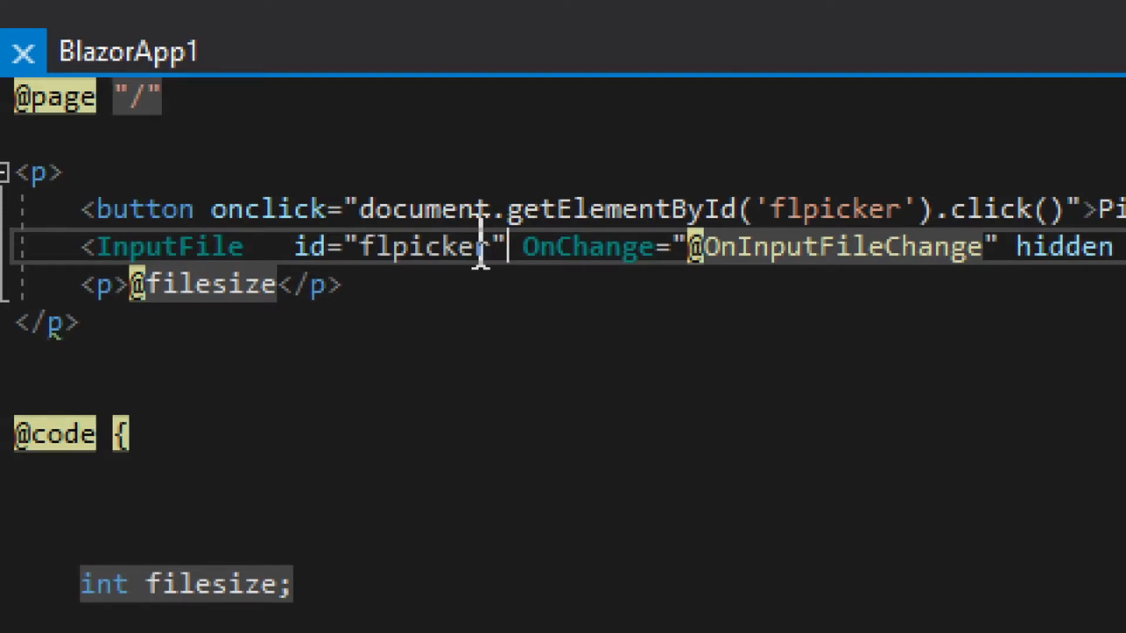
pyautogui.doubleClick(427, 246)
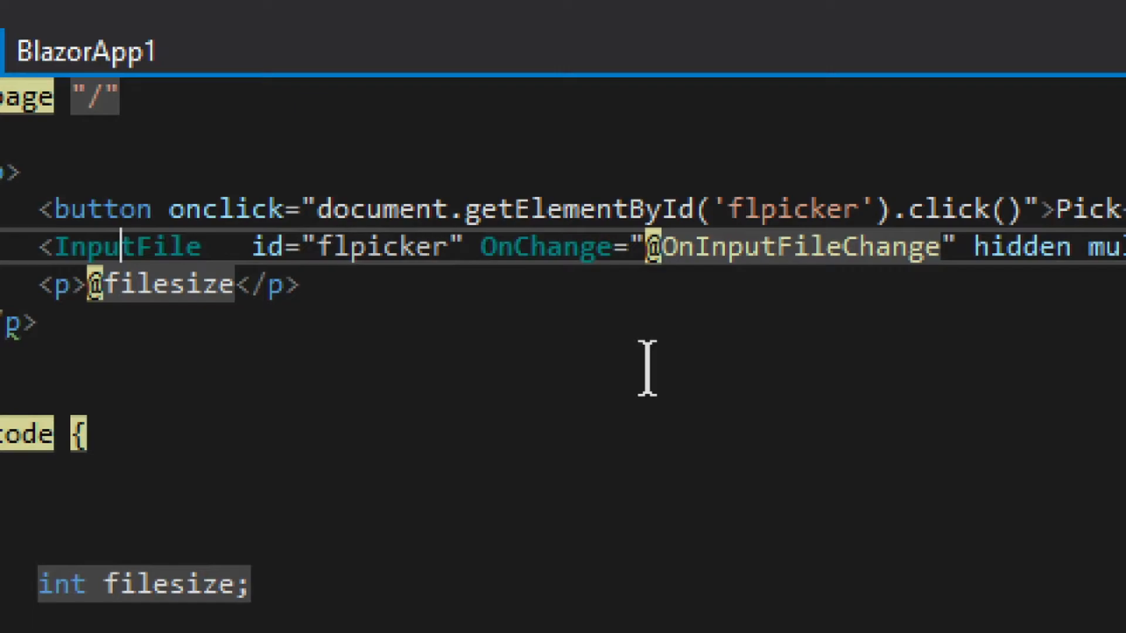
pyautogui.moveTo(538, 294)
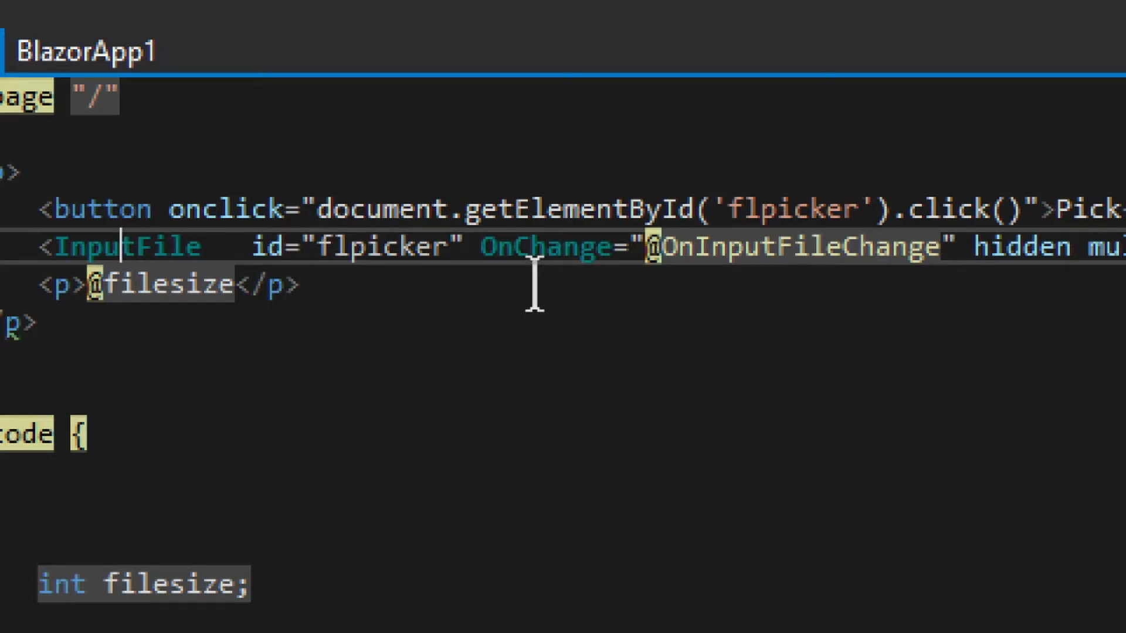
pyautogui.moveTo(589, 277)
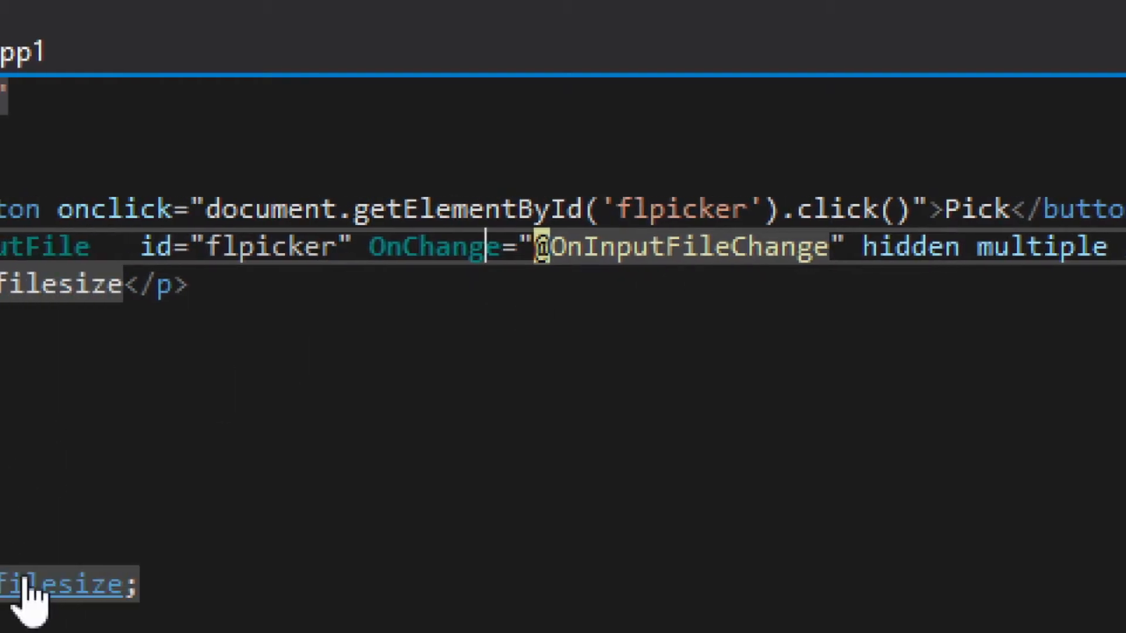
pyautogui.scroll(-3)
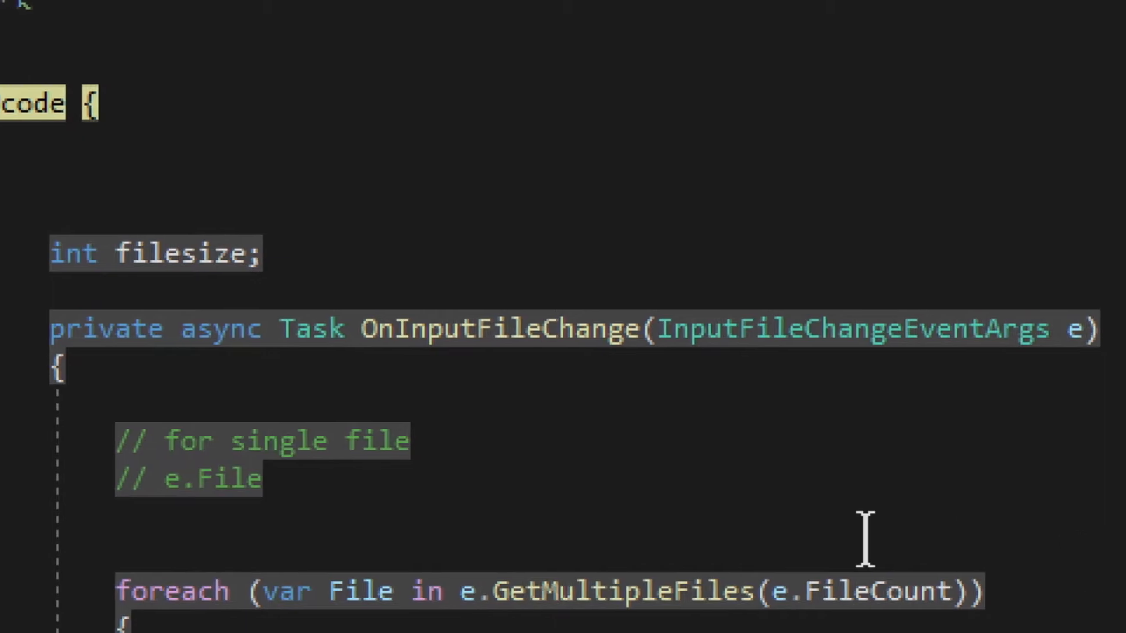
pyautogui.moveTo(750, 457)
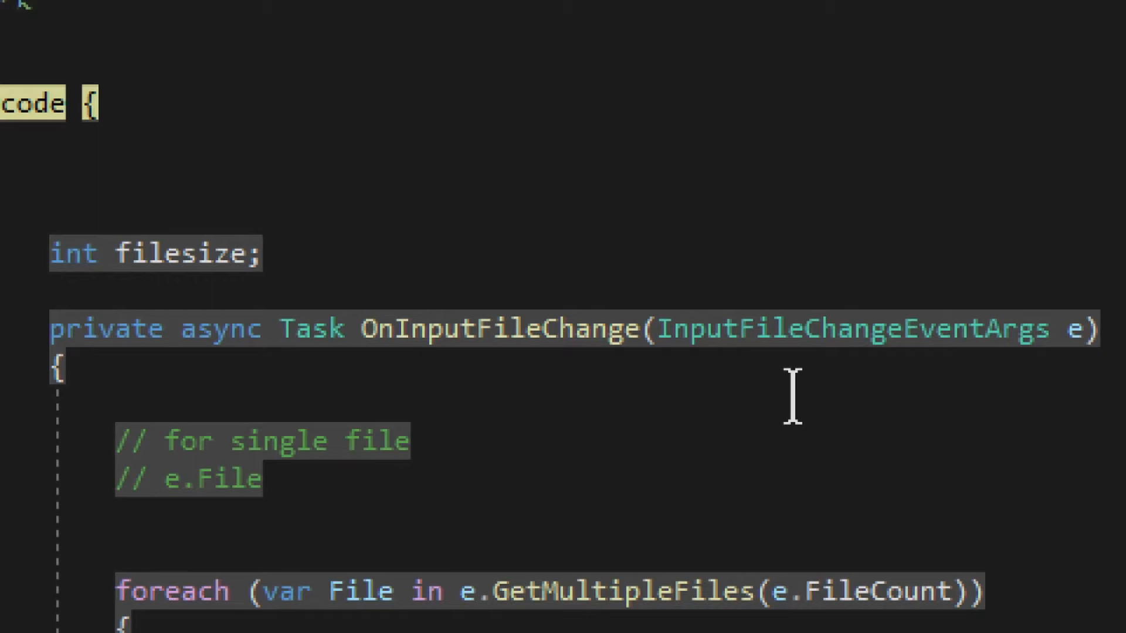
pyautogui.moveTo(950, 380)
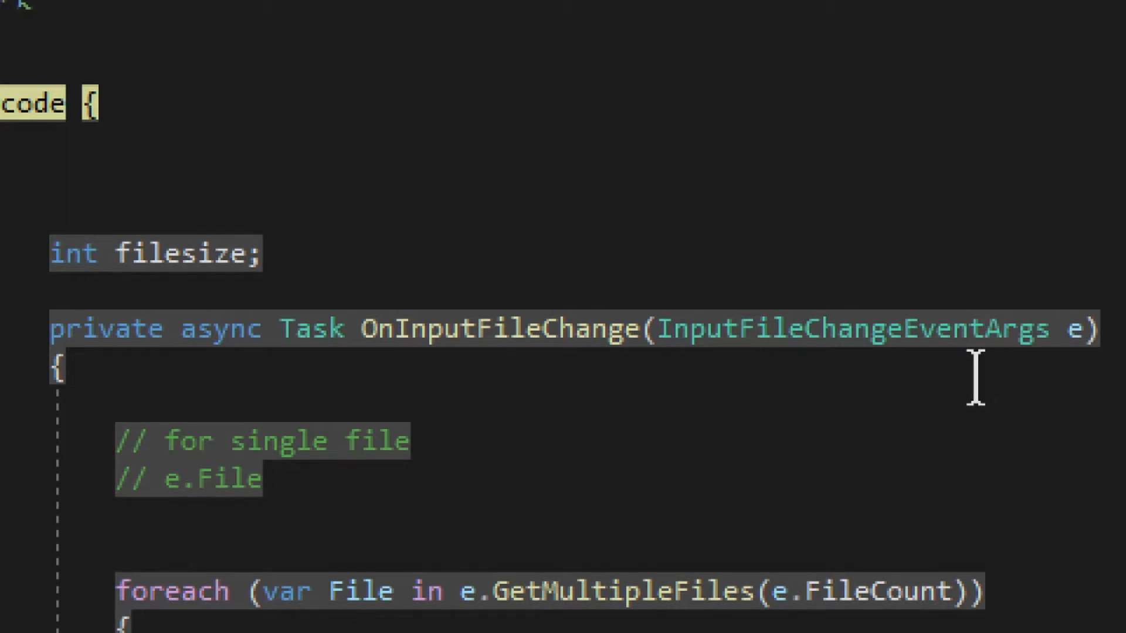
pyautogui.moveTo(775, 359)
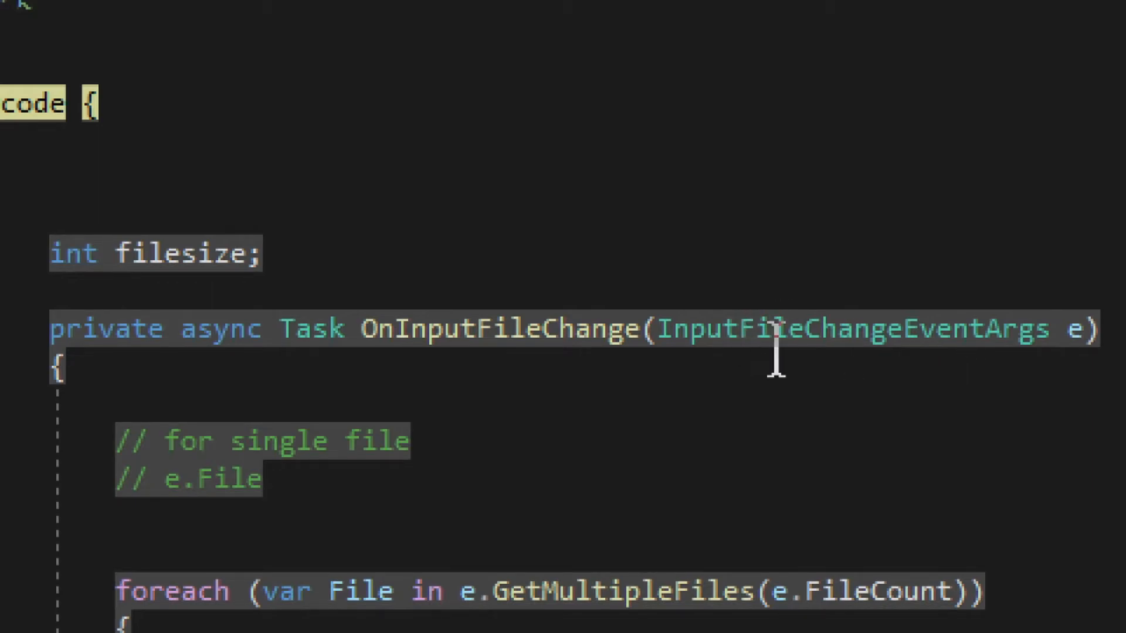
pyautogui.moveTo(945, 433)
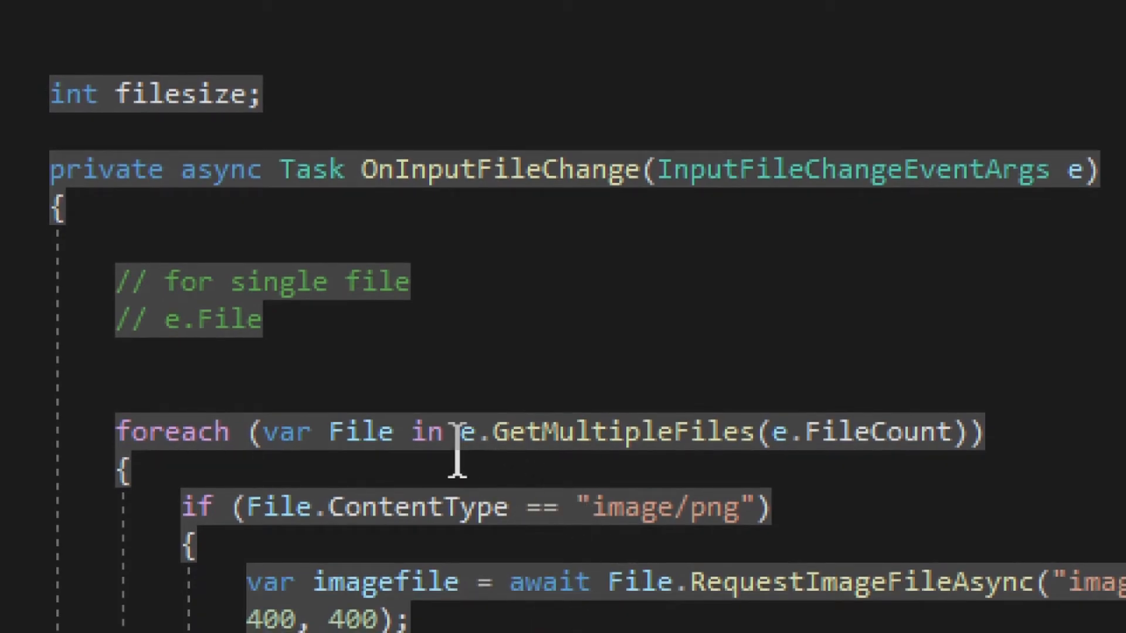
pyautogui.moveTo(269, 337)
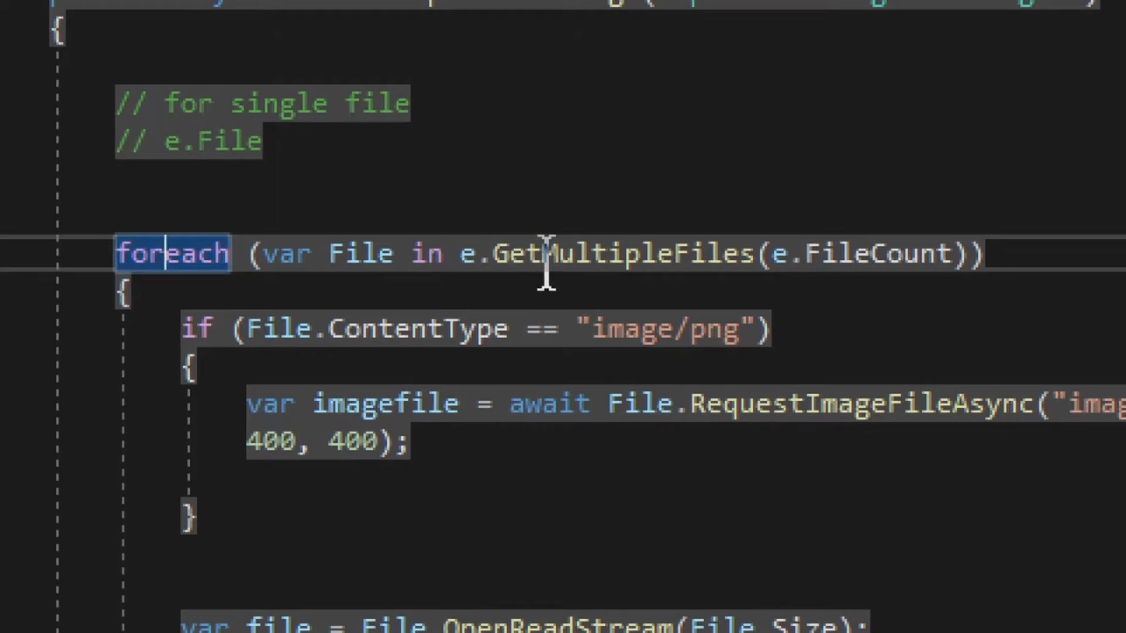
pyautogui.doubleClick(596, 253)
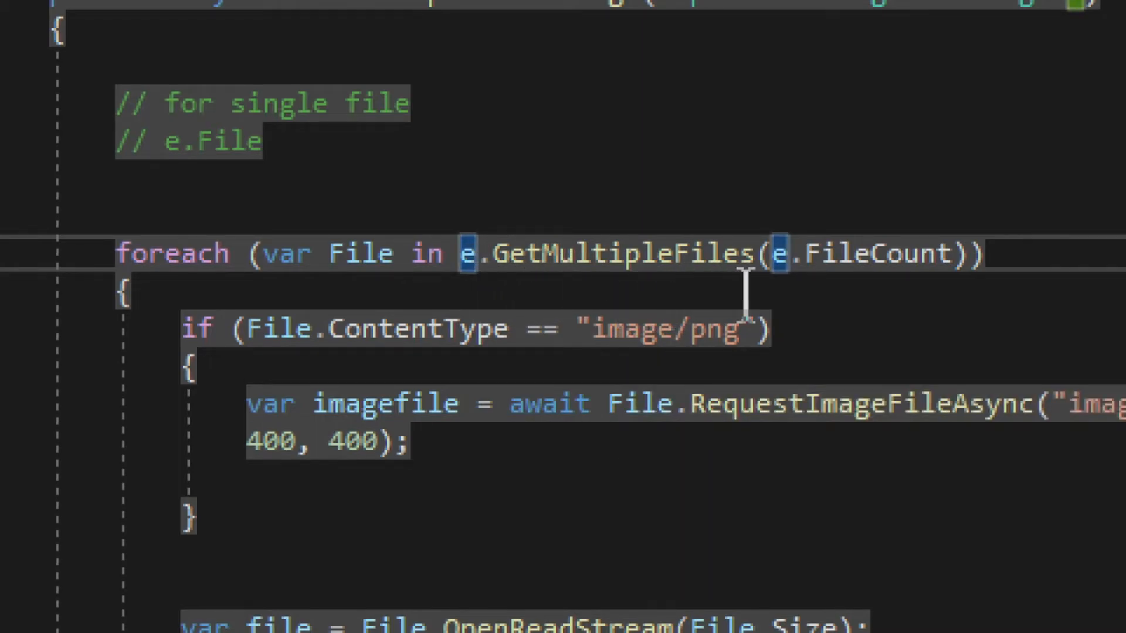
pyautogui.doubleClick(884, 253)
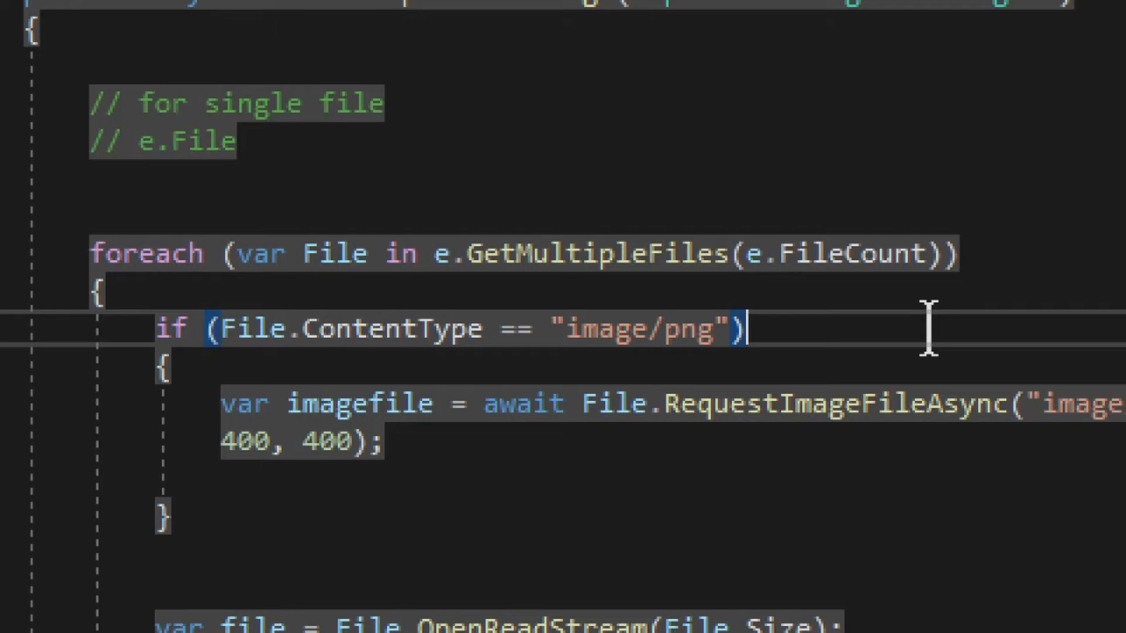
pyautogui.moveTo(836, 270)
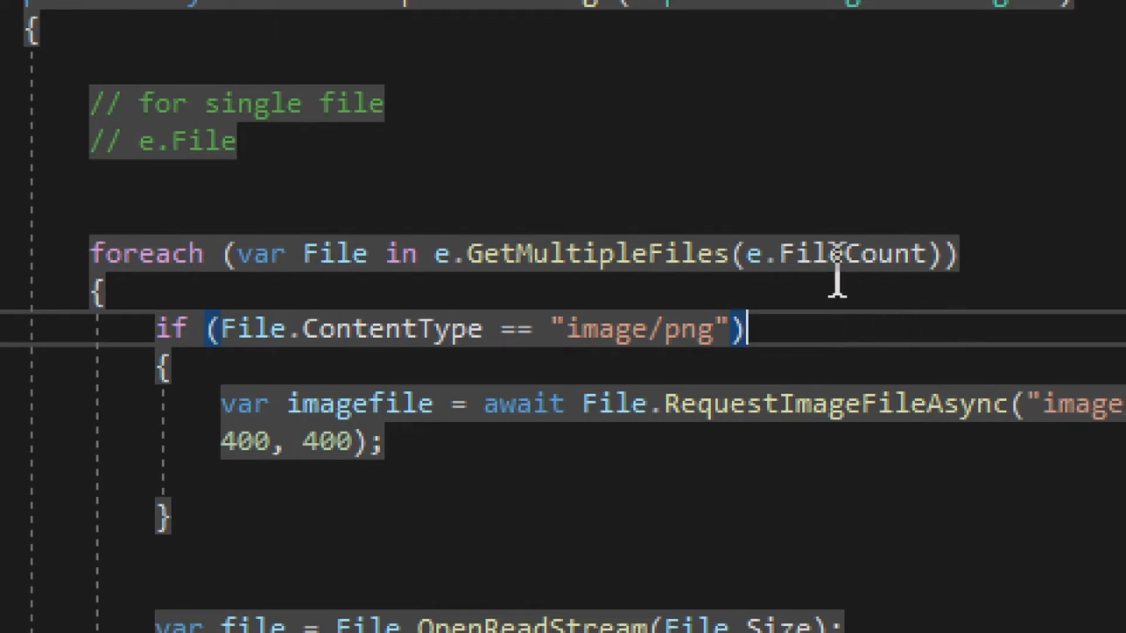
pyautogui.doubleClick(851, 254)
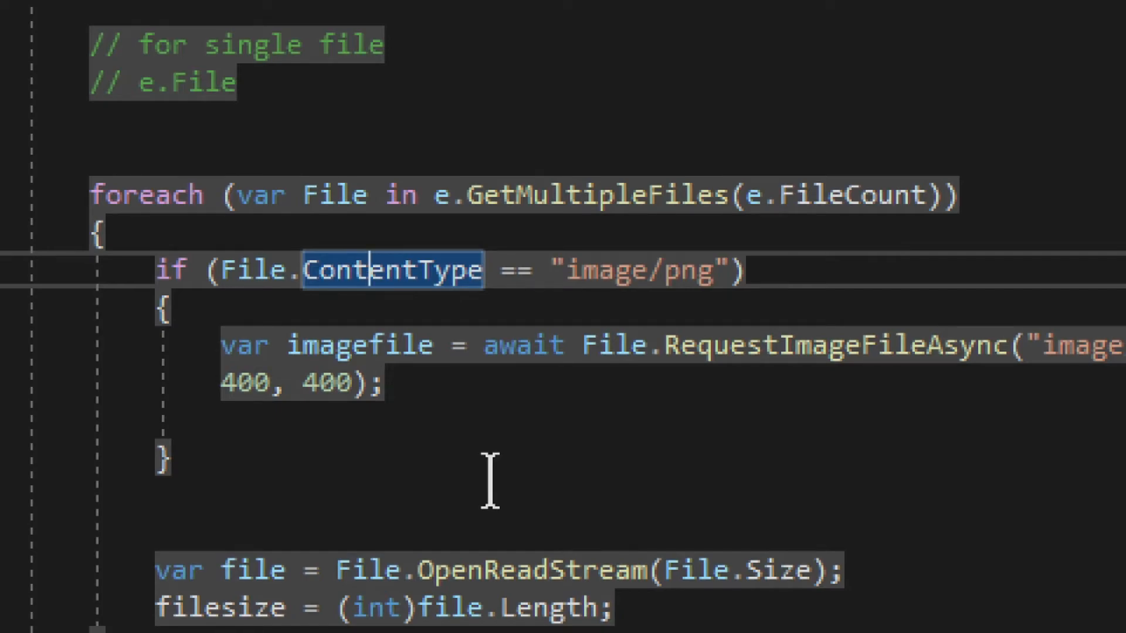
pyautogui.moveTo(338, 269)
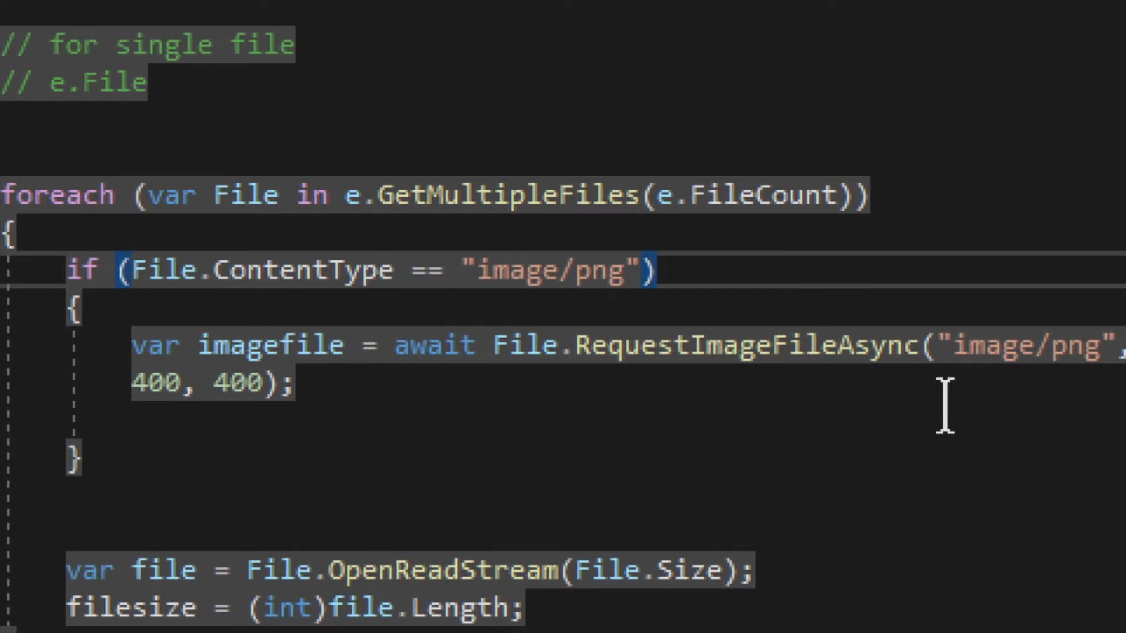
pyautogui.moveTo(445, 423)
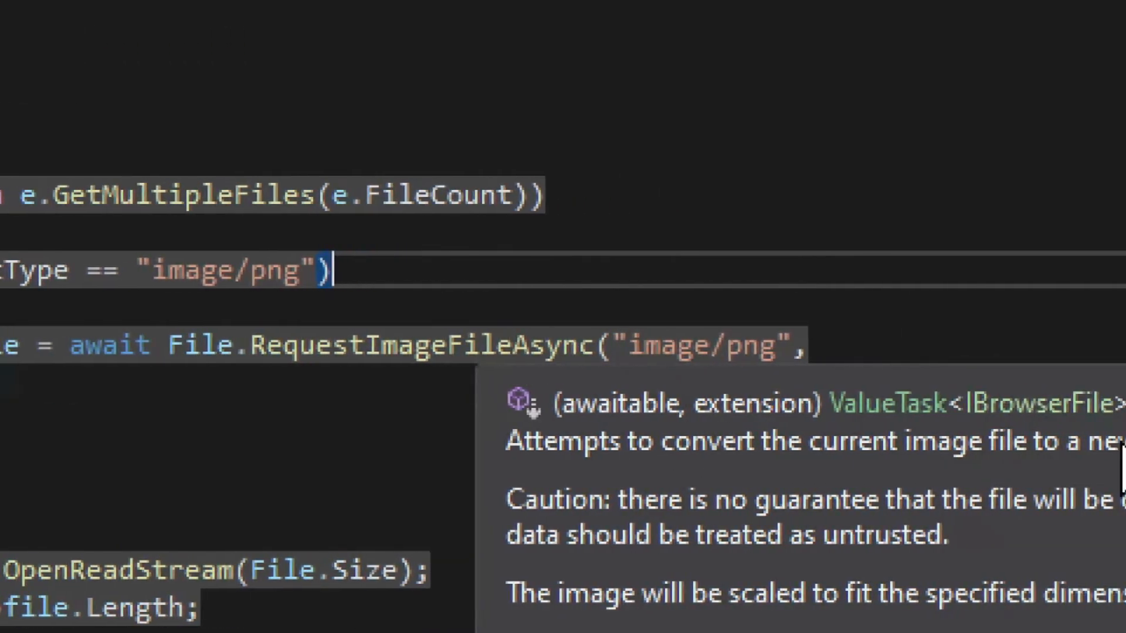
pyautogui.hscroll(3)
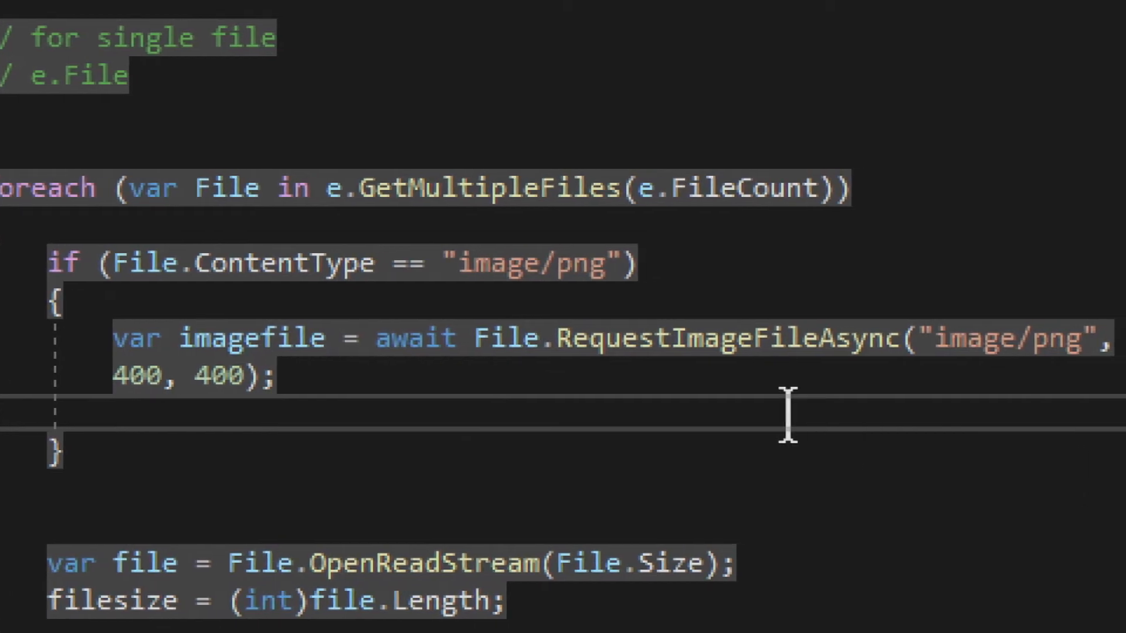
pyautogui.doubleClick(717, 338)
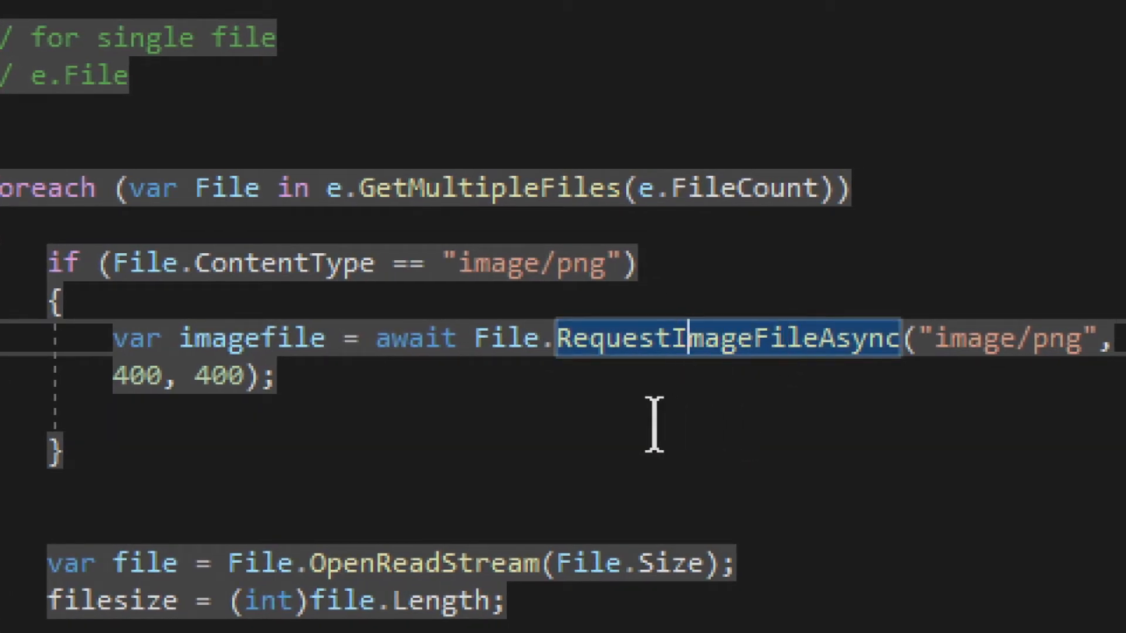
pyautogui.moveTo(481, 420)
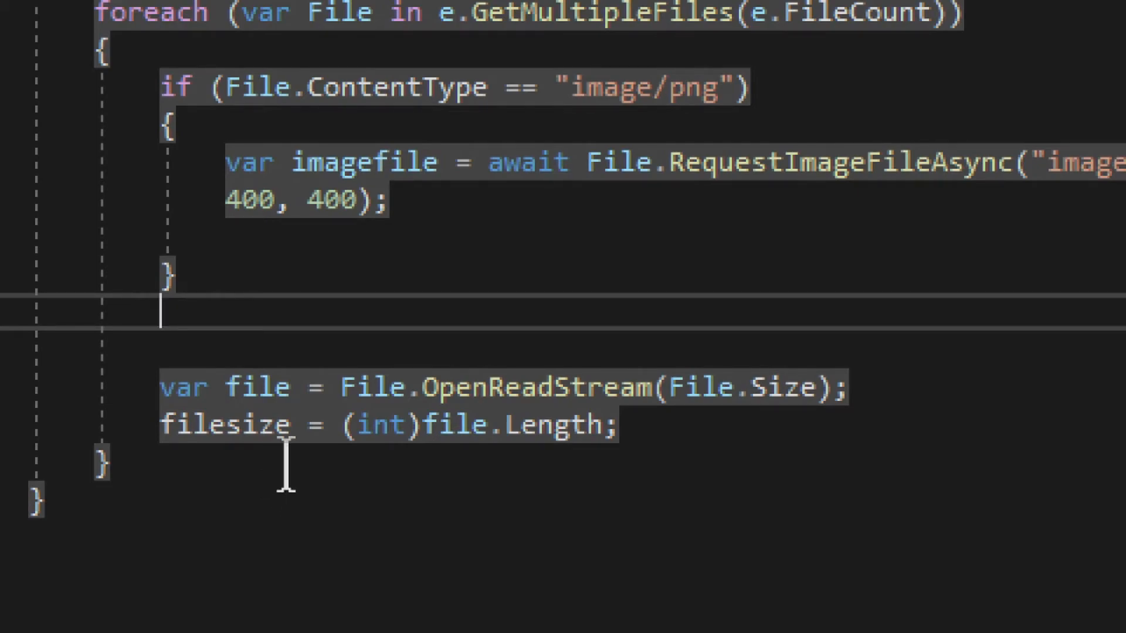
pyautogui.doubleClick(537, 386)
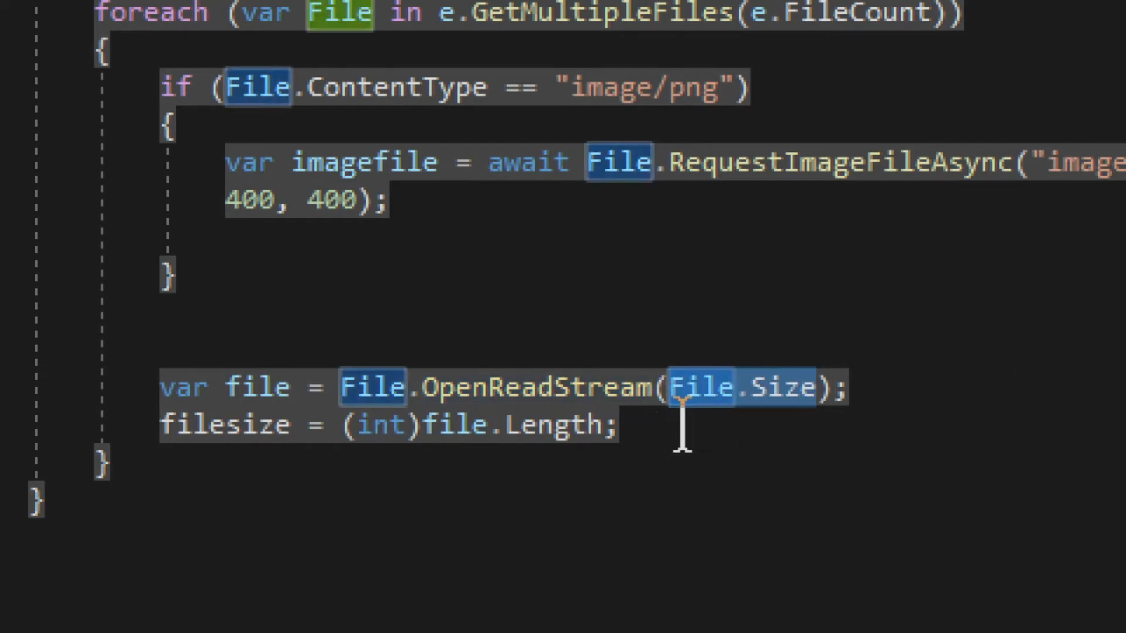
pyautogui.moveTo(782, 388)
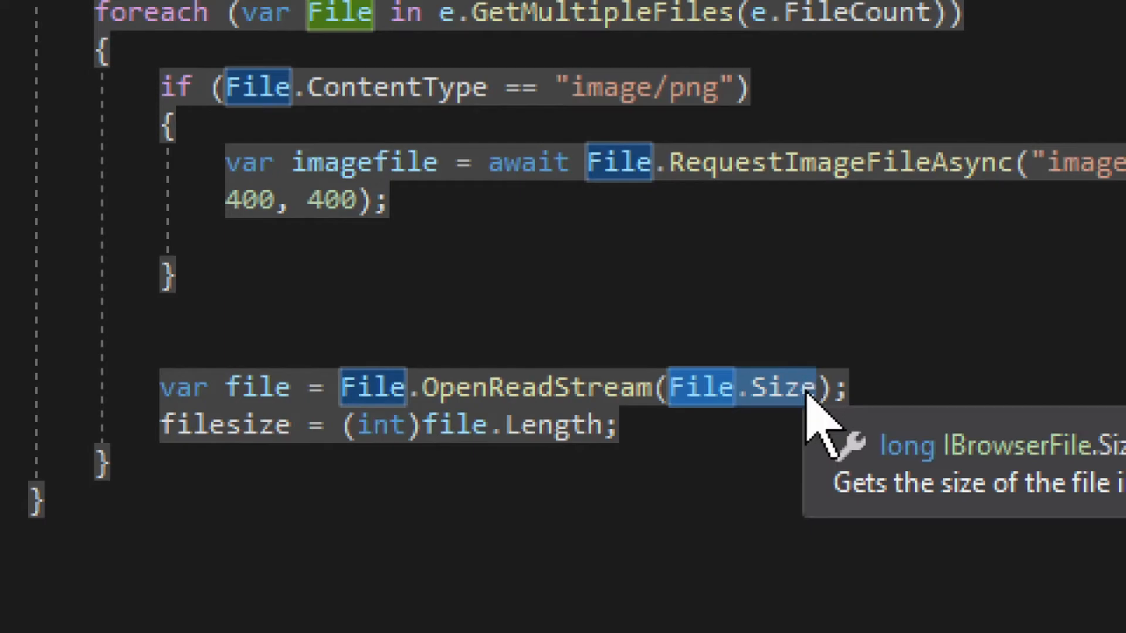
pyautogui.moveTo(847, 331)
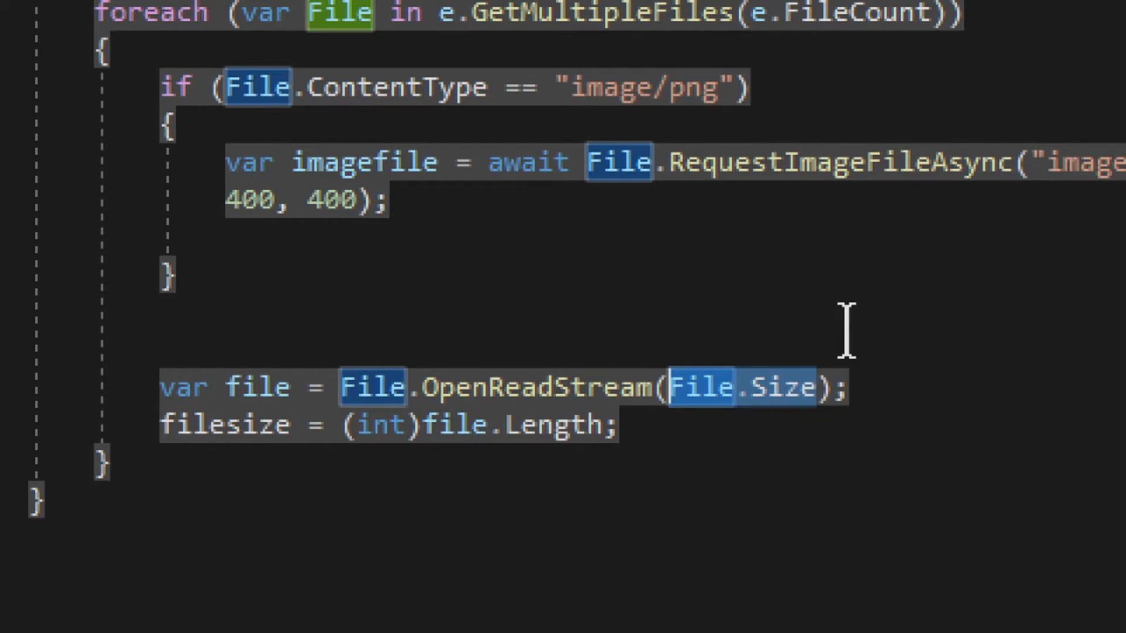
pyautogui.moveTo(786, 392)
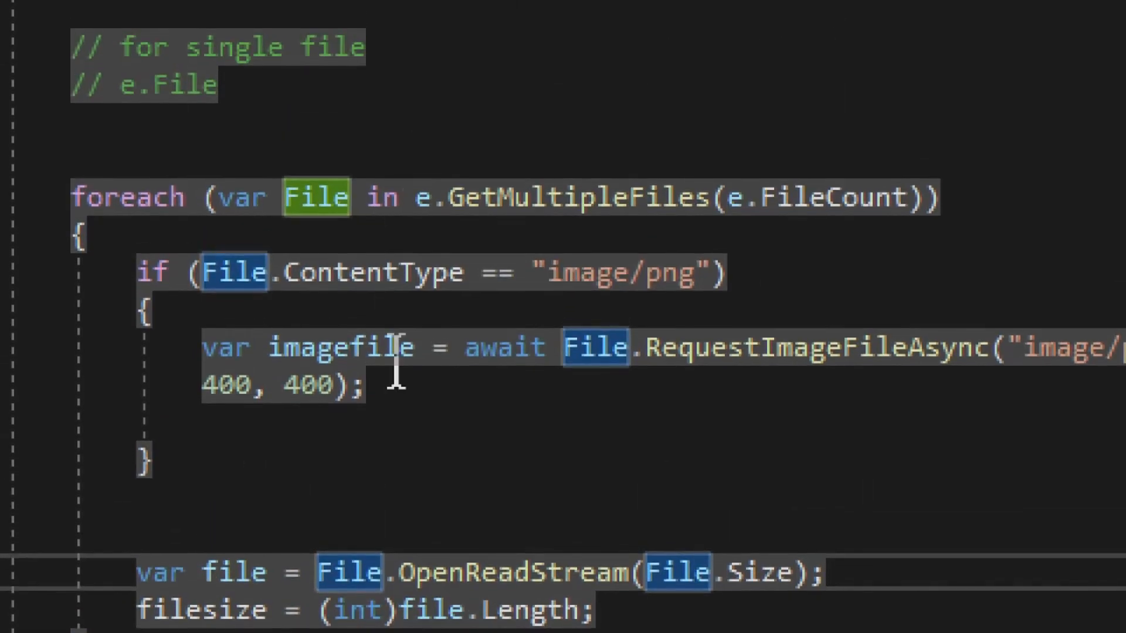
pyautogui.moveTo(940, 155)
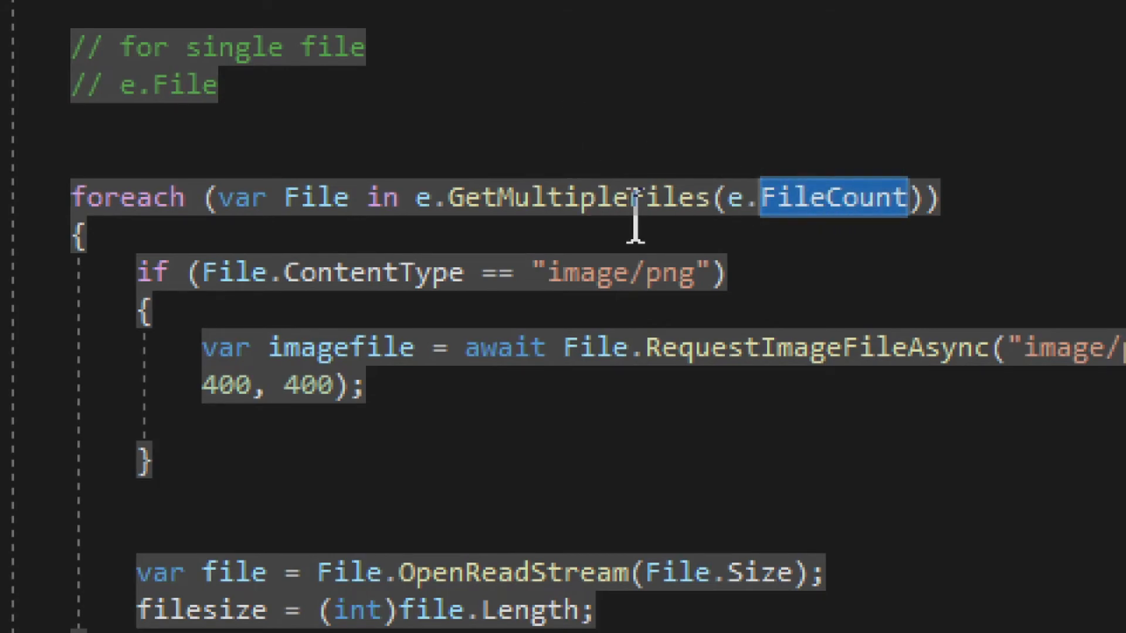
pyautogui.hscroll(3)
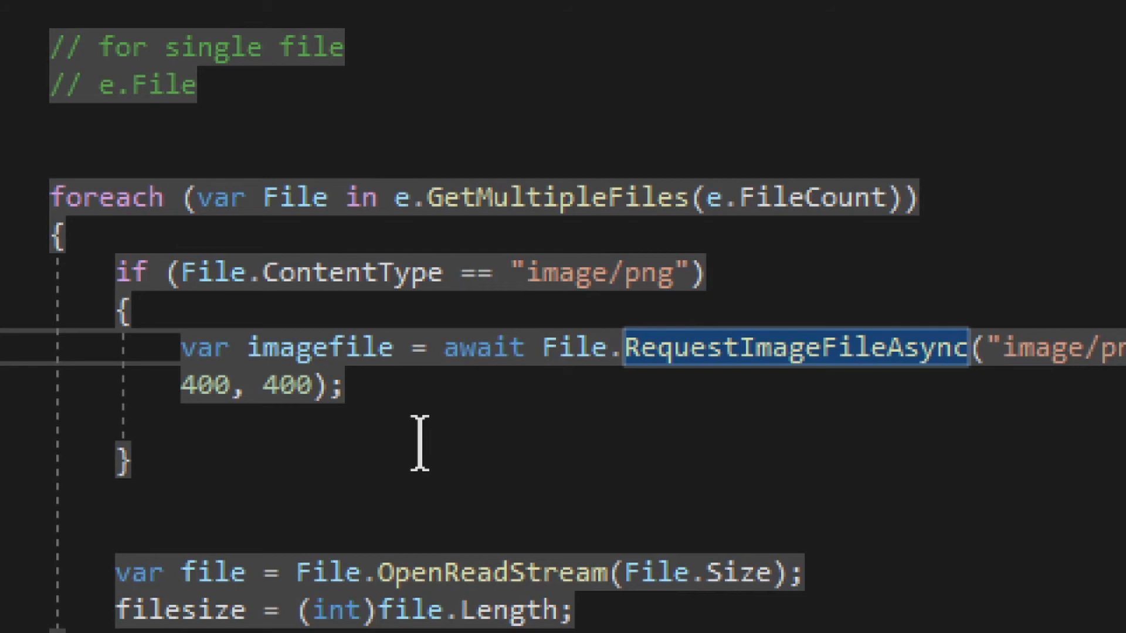
pyautogui.moveTo(267, 433)
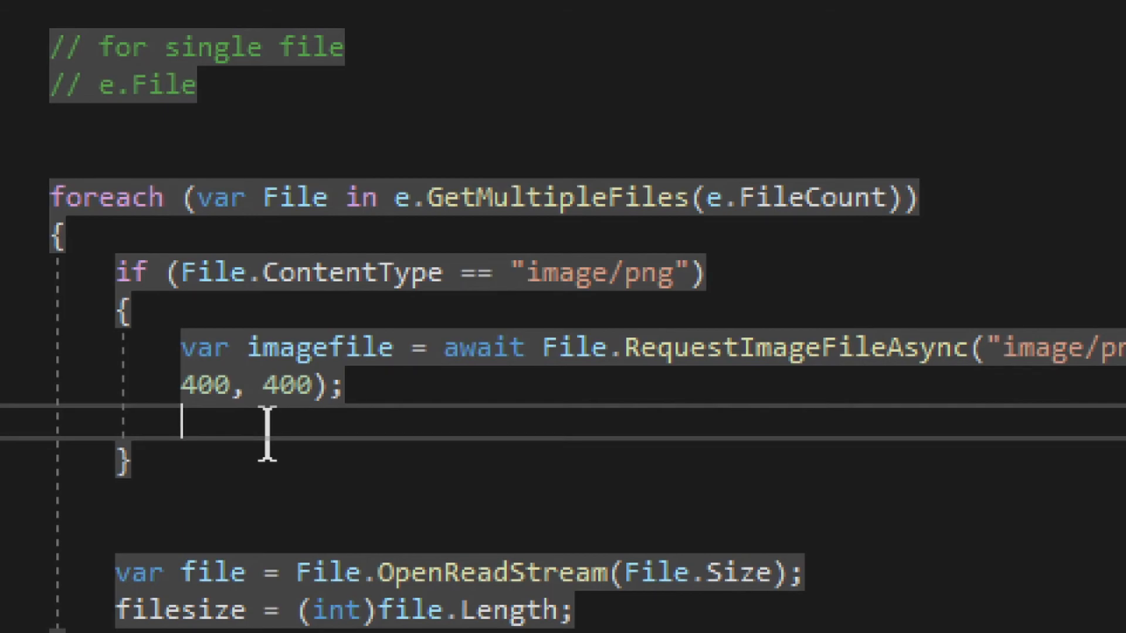
pyautogui.hscroll(3)
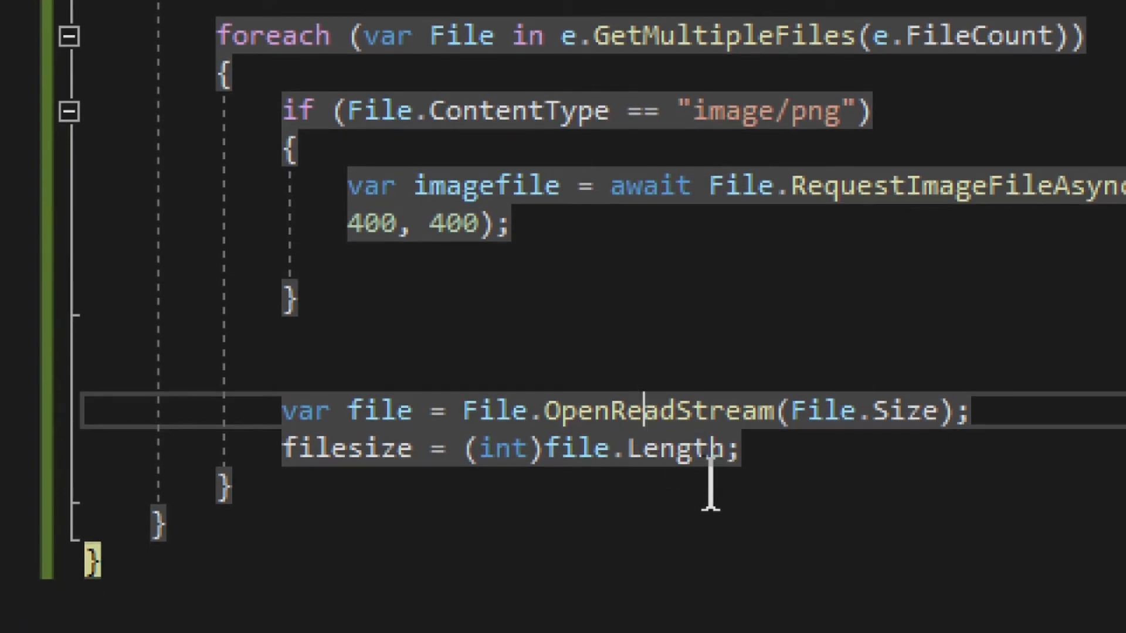
pyautogui.doubleClick(654, 410)
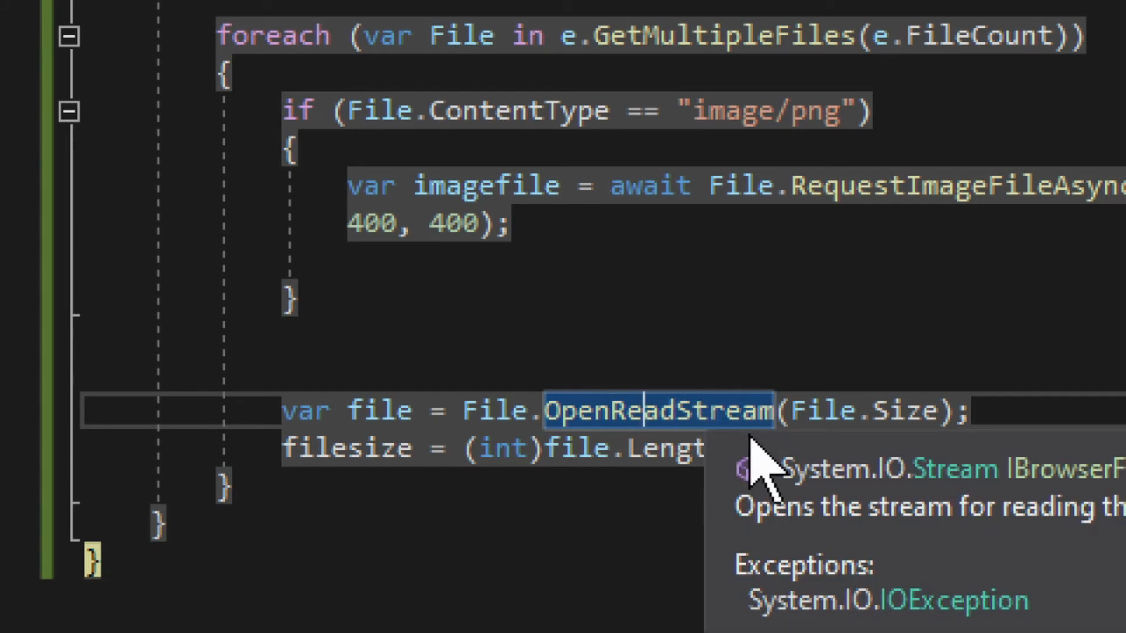
pyautogui.click(832, 410)
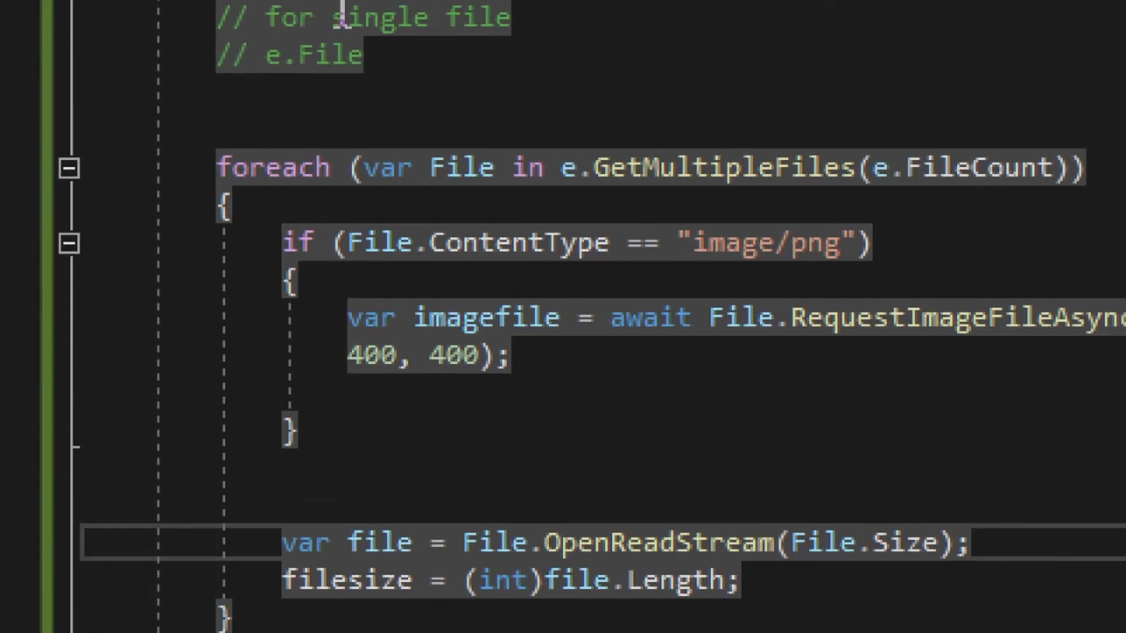
pyautogui.scroll(-3)
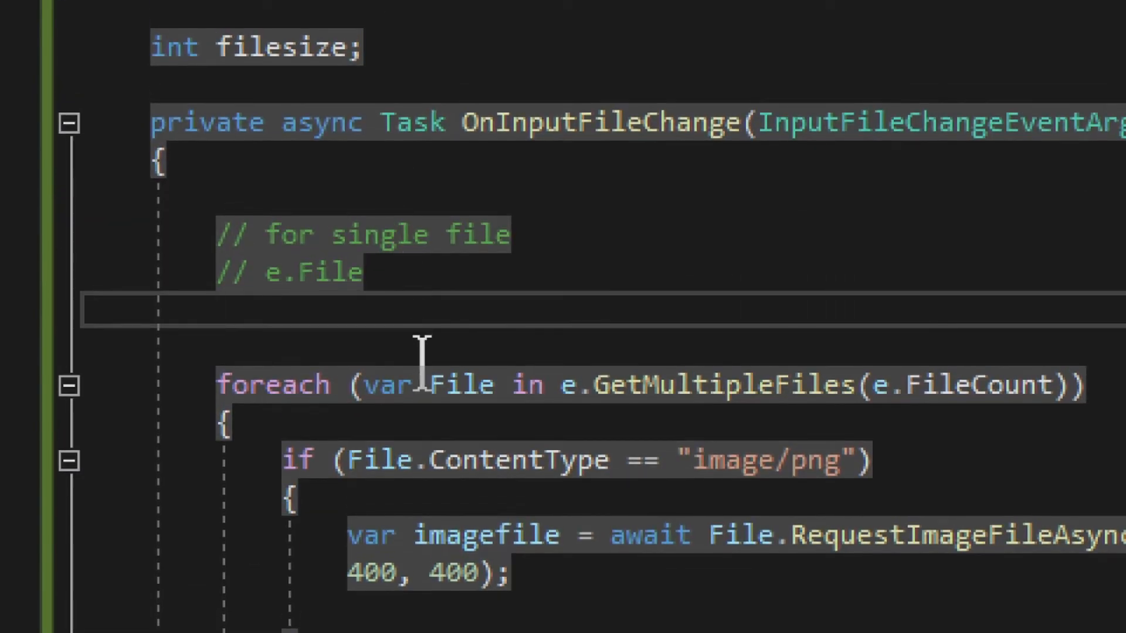
pyautogui.moveTo(298, 442)
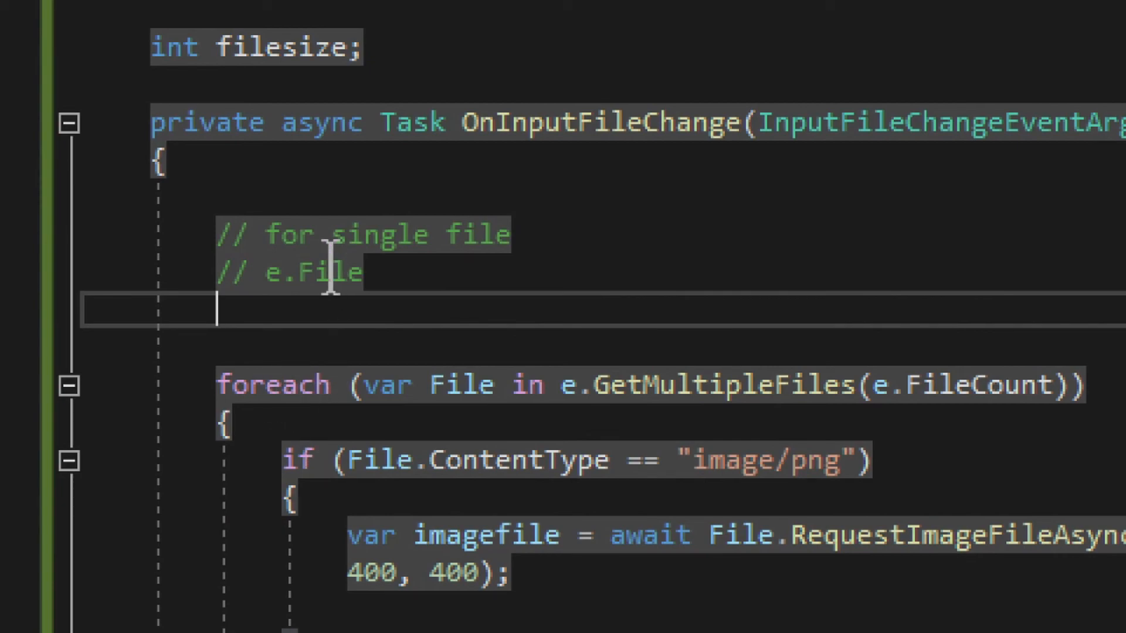
pyautogui.doubleClick(327, 273)
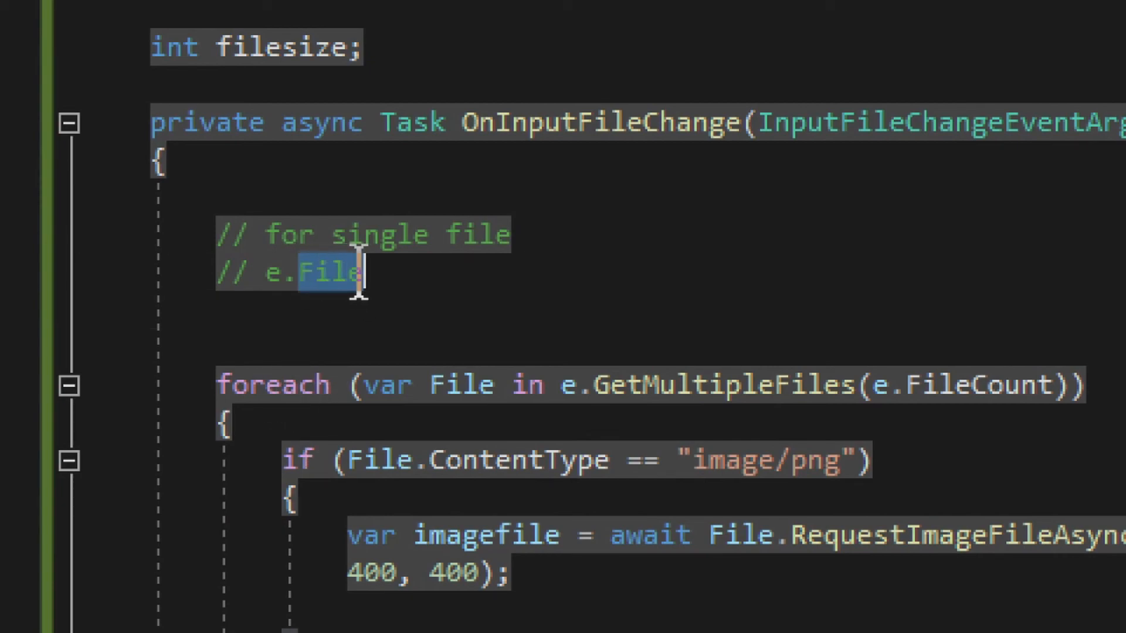